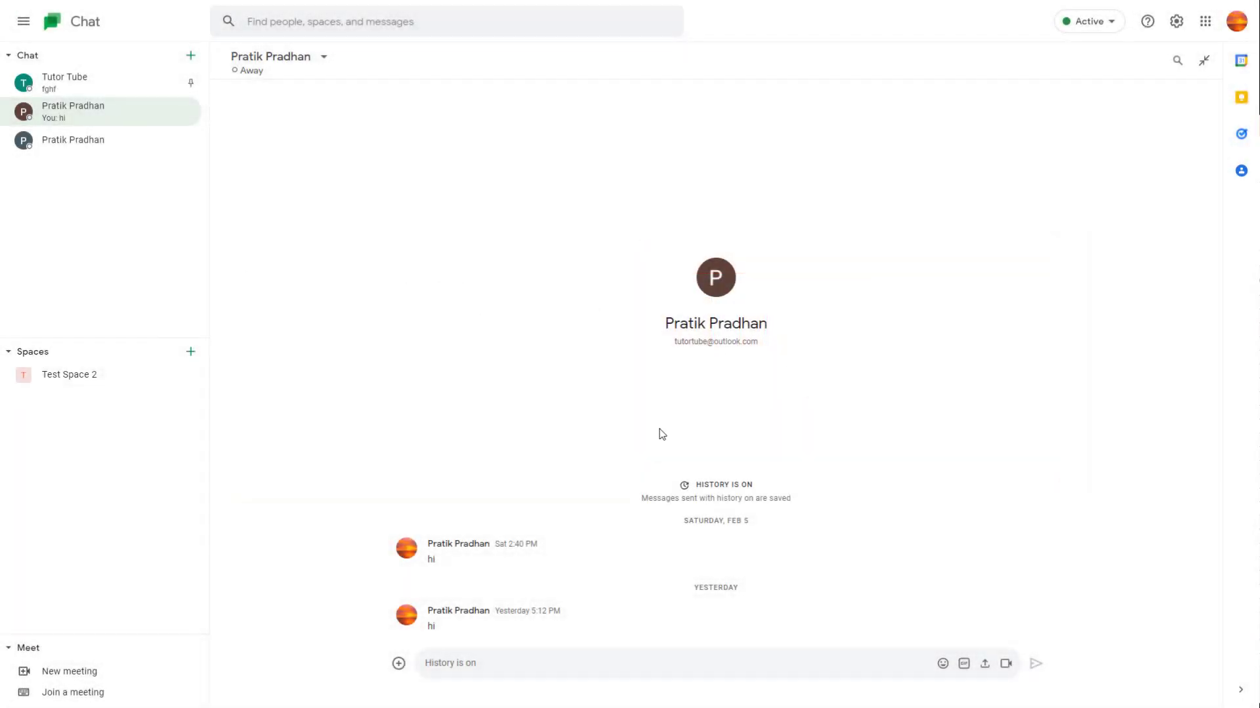
pyautogui.moveTo(719, 178)
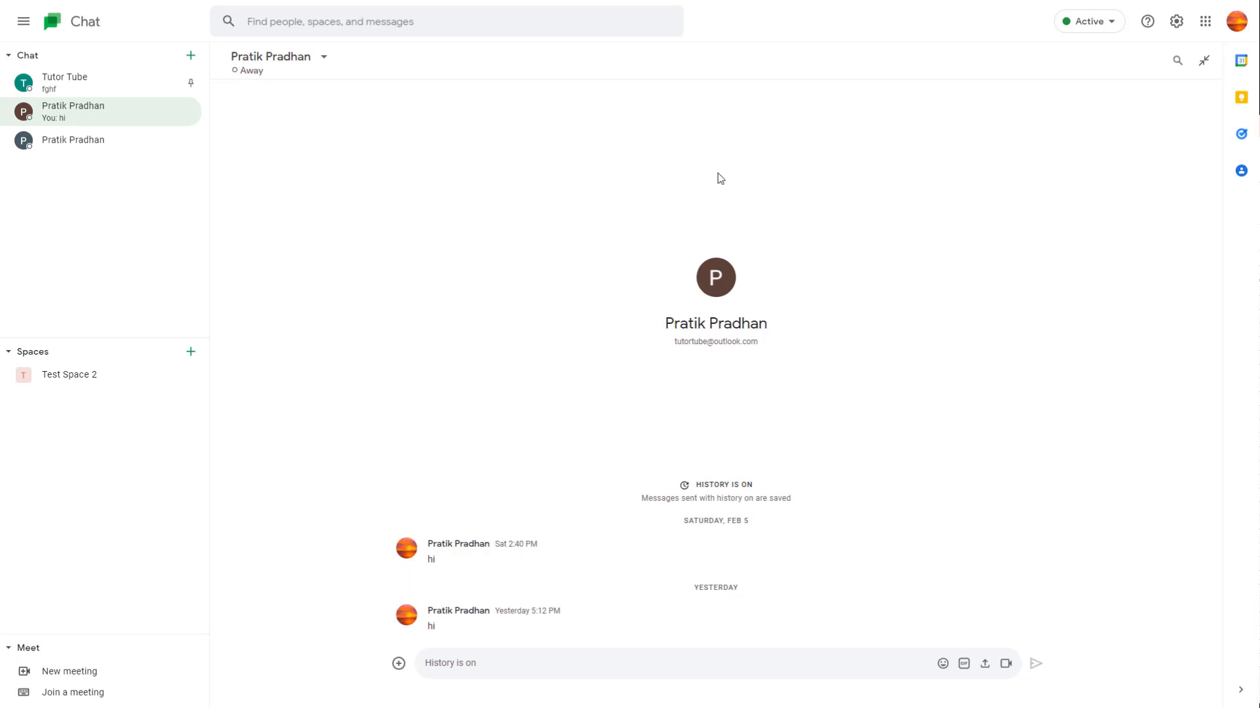
pyautogui.moveTo(485, 145)
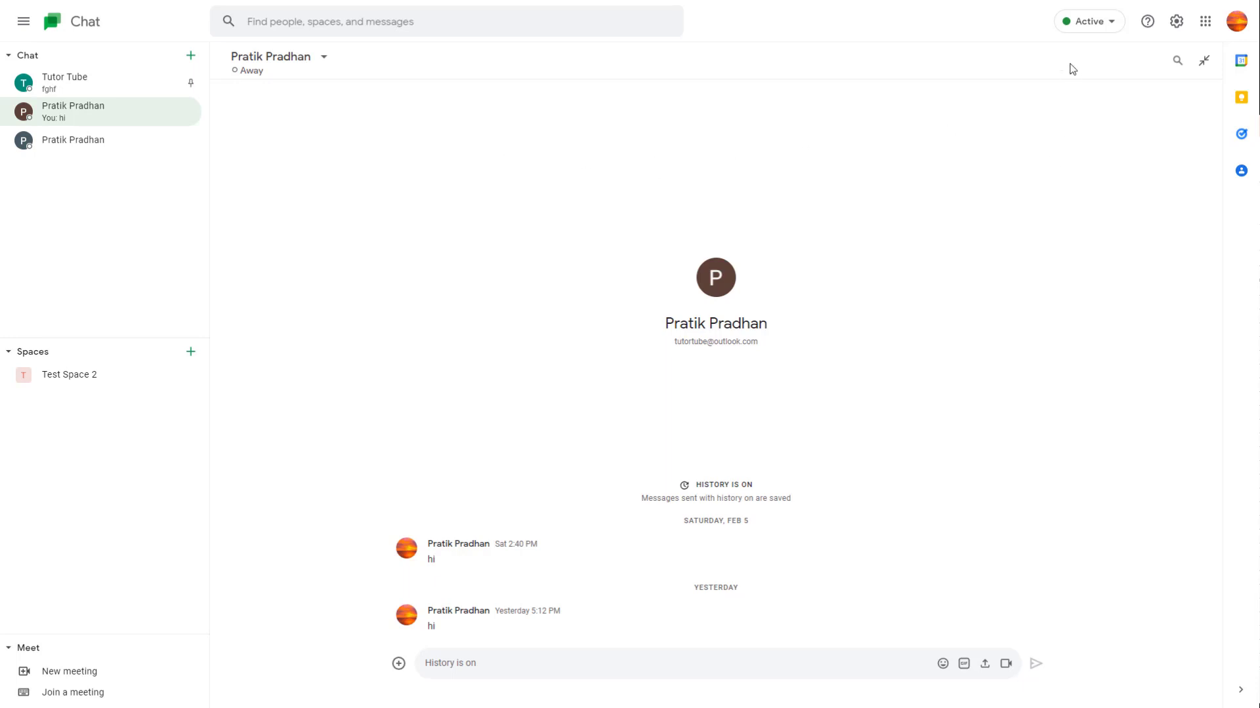
pyautogui.moveTo(1081, 81)
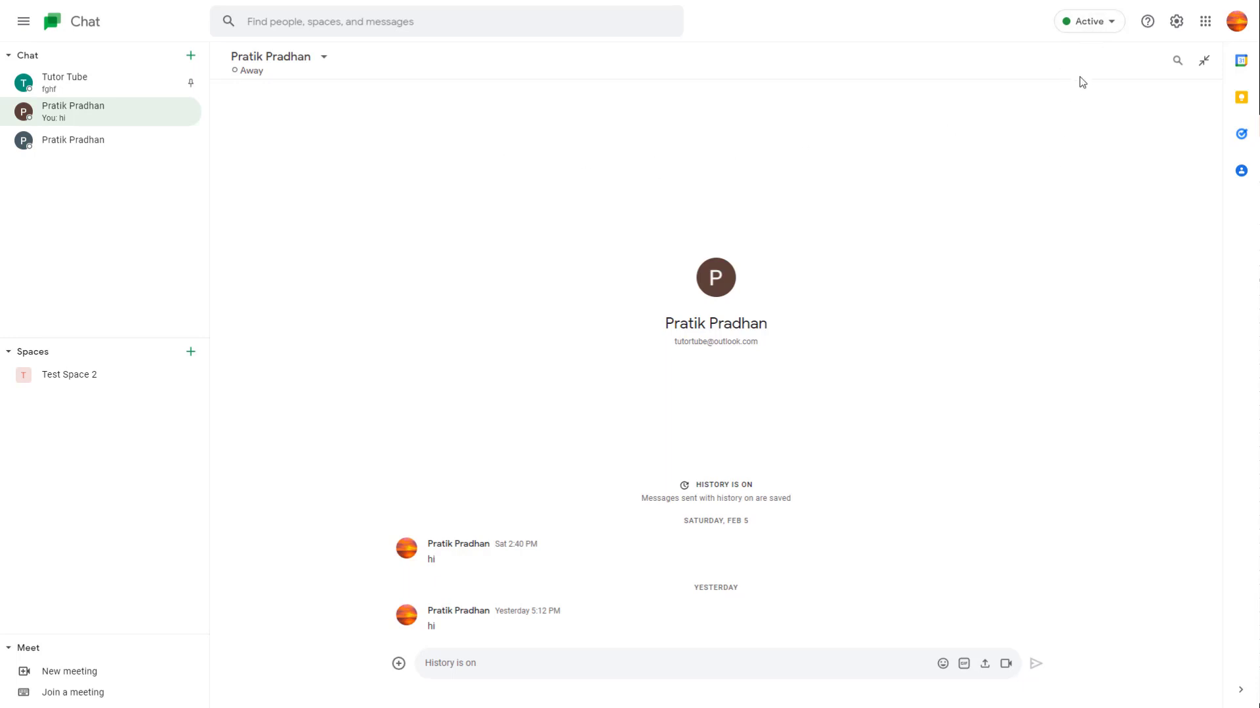
pyautogui.moveTo(1099, 21)
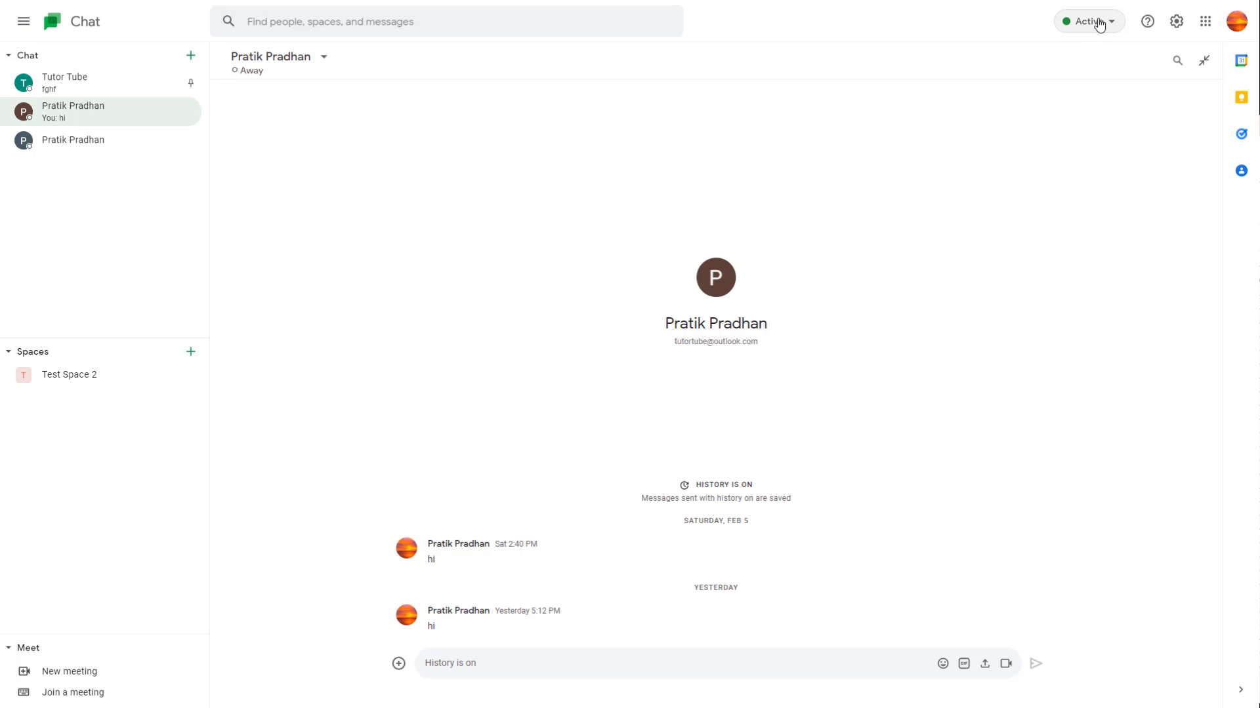
# Set presence to Do not disturb, muting notifications for 30 minutes until 8:40 PM
pyautogui.click(1098, 21)
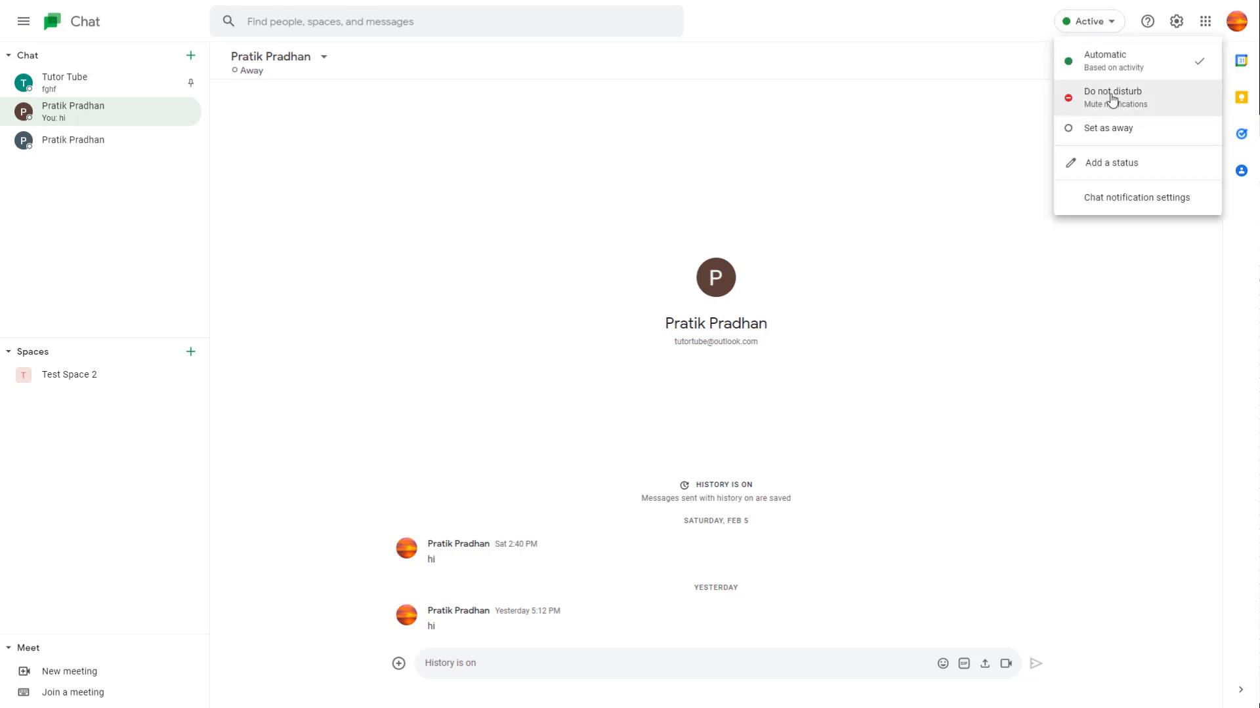
pyautogui.click(1111, 97)
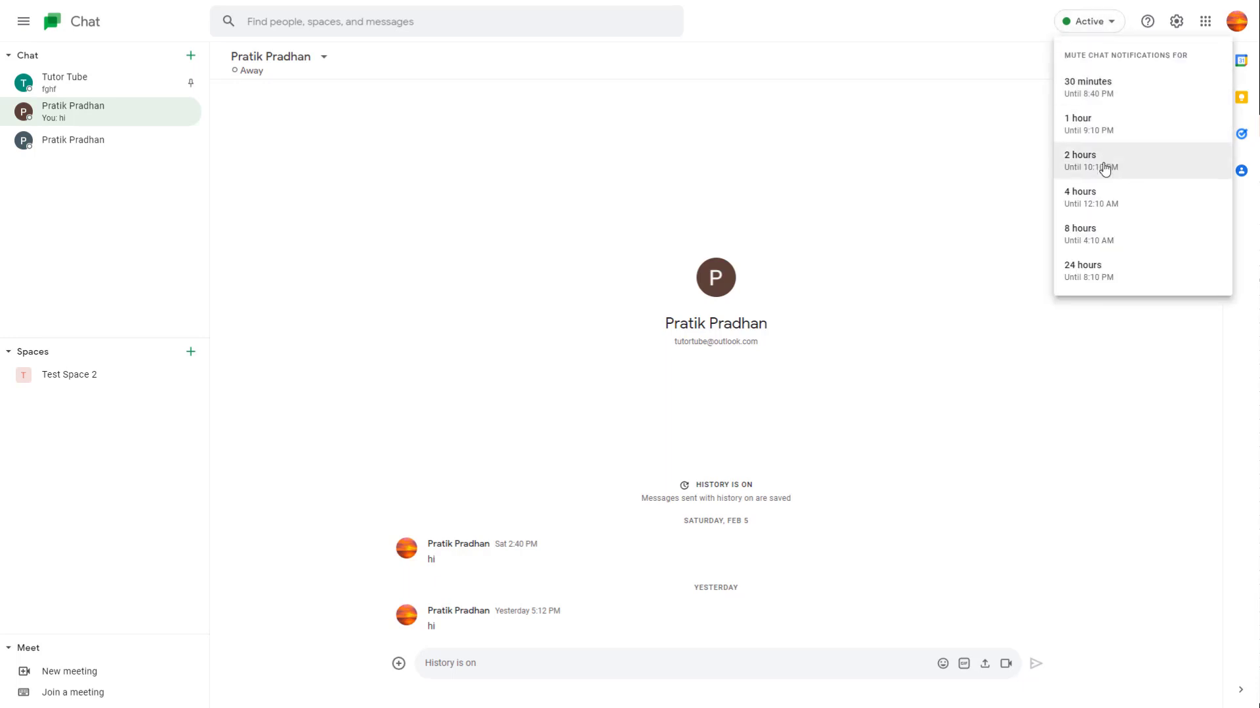
pyautogui.moveTo(1071, 155)
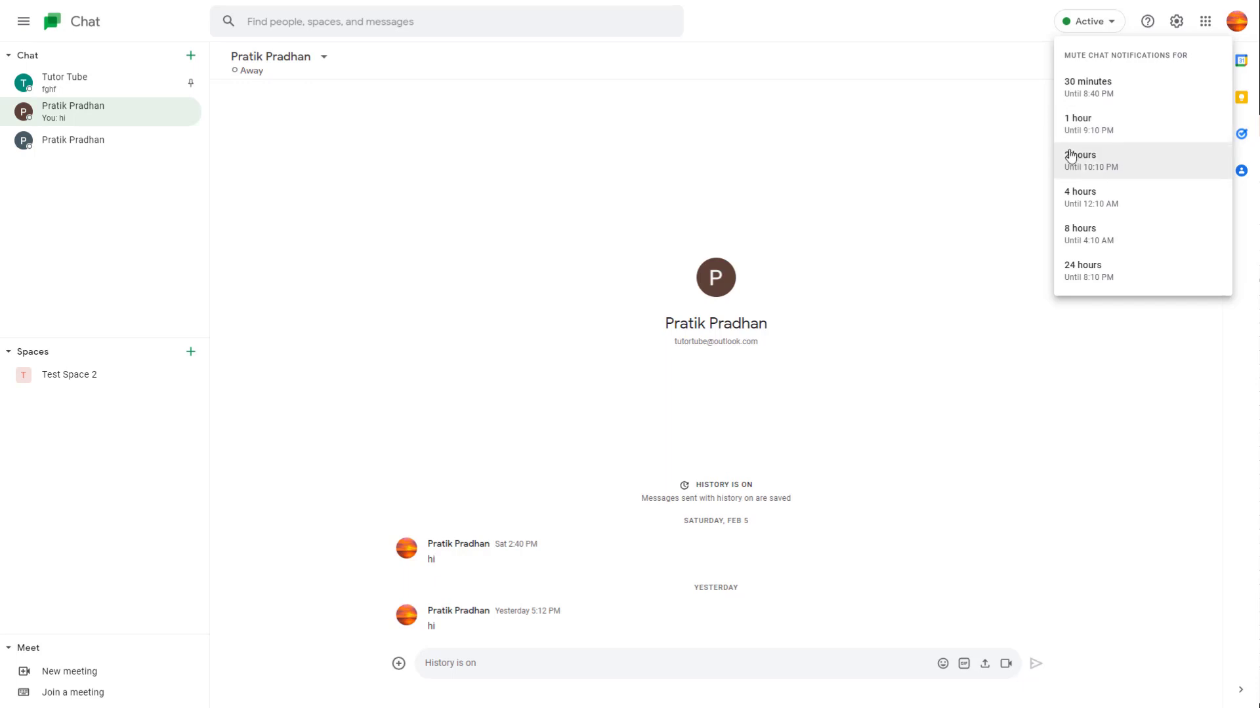
pyautogui.moveTo(1081, 158)
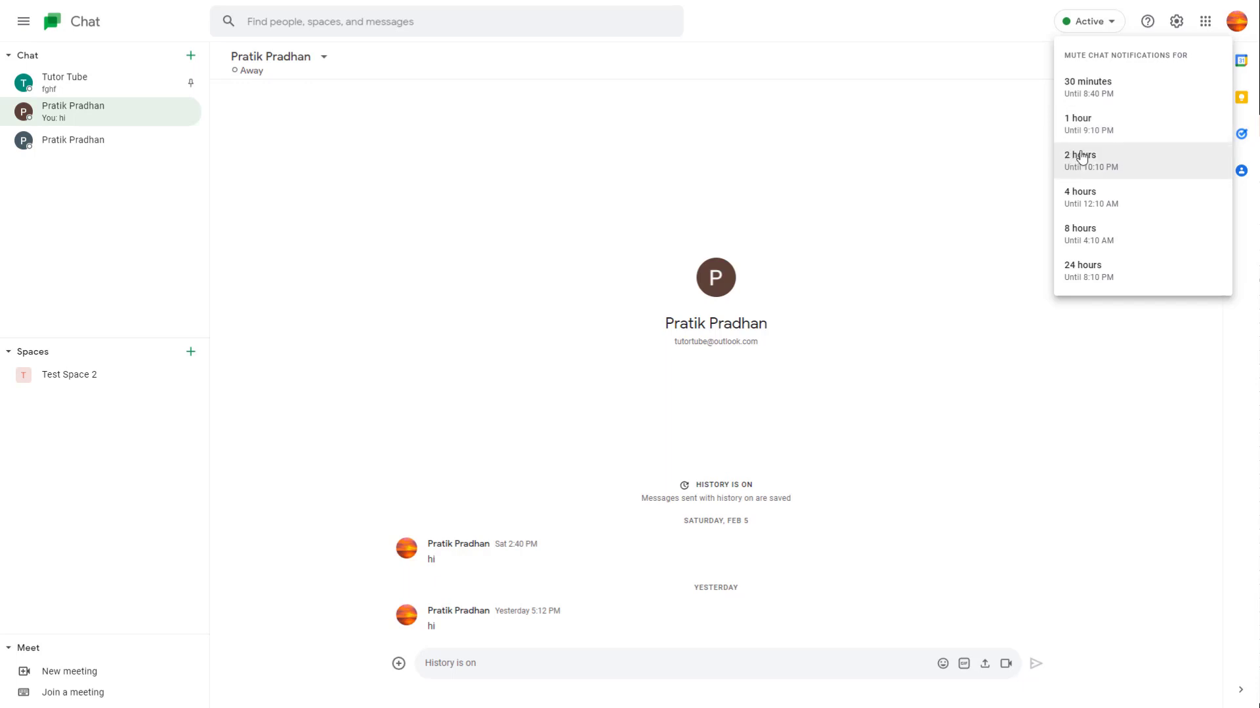
pyautogui.moveTo(1115, 131)
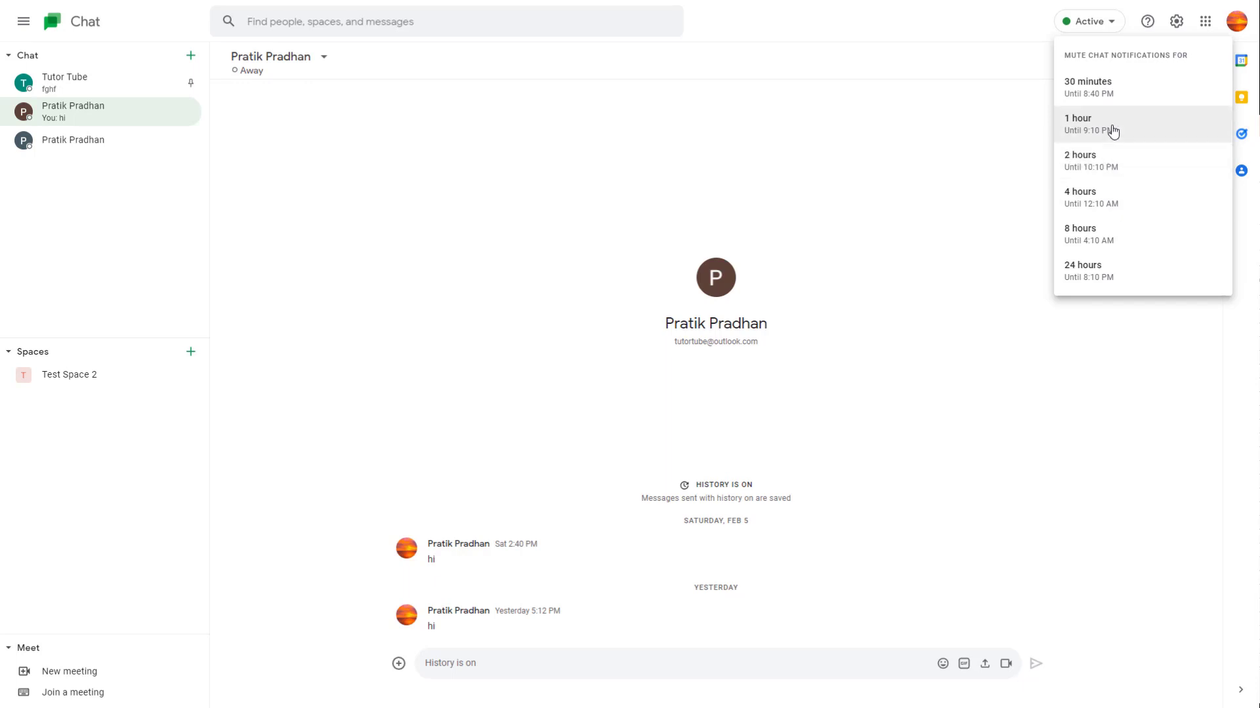
pyautogui.click(1086, 81)
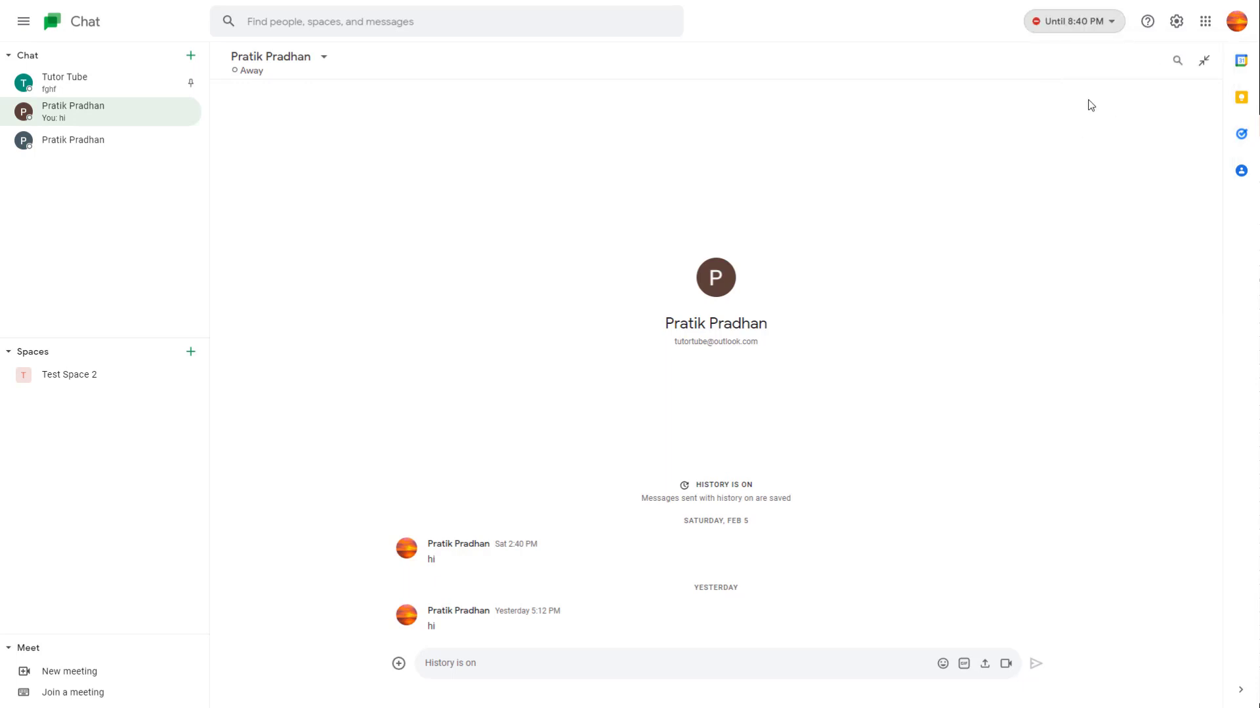
pyautogui.moveTo(1096, 38)
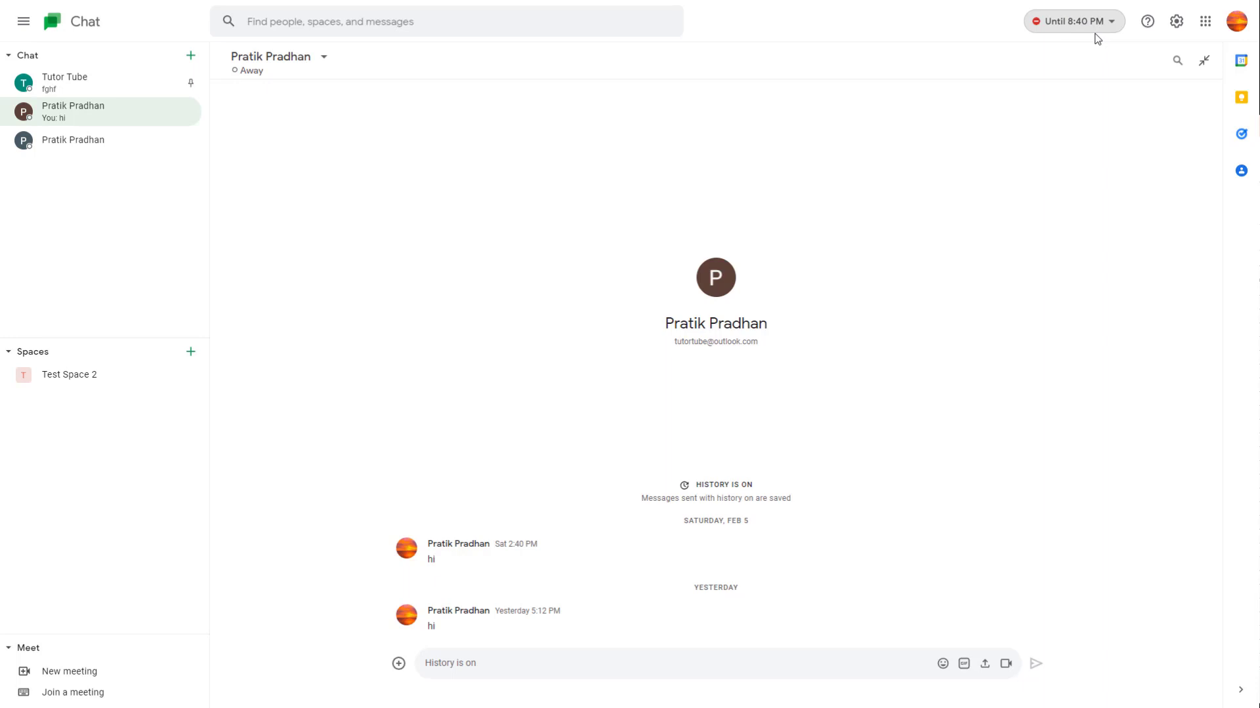
pyautogui.moveTo(477, 105)
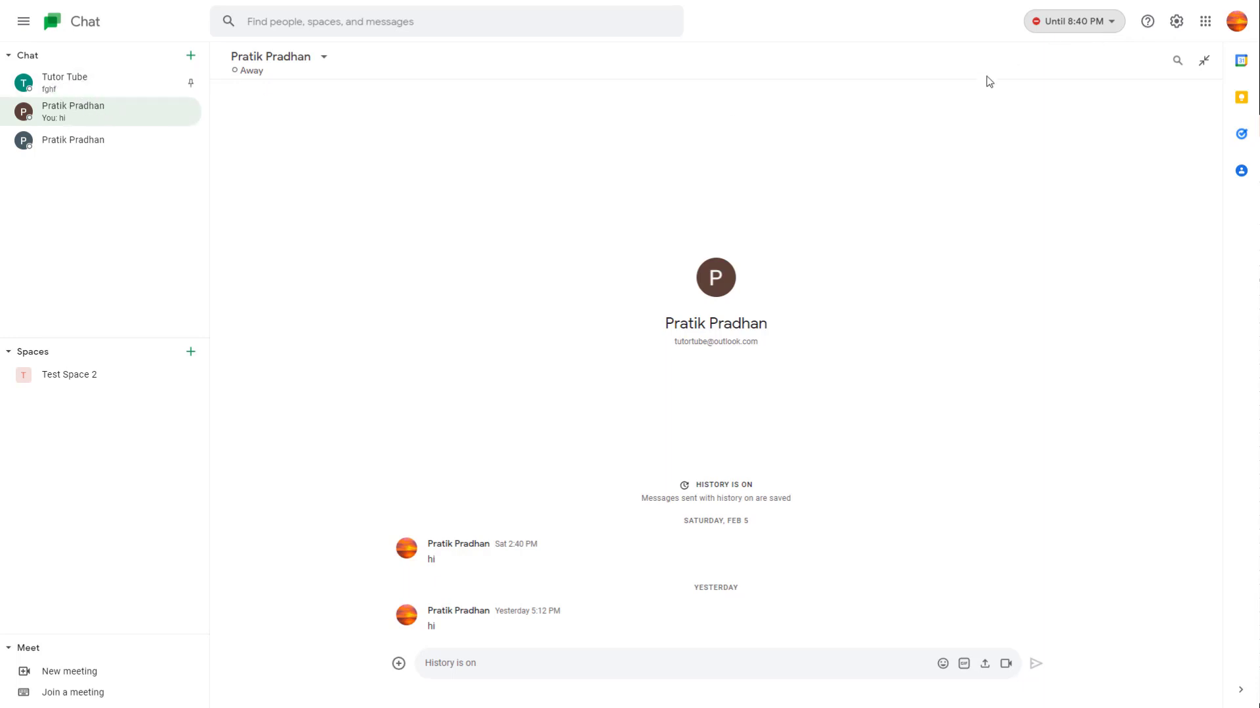
# Switch presence from Do not disturb to Away
pyautogui.click(1073, 21)
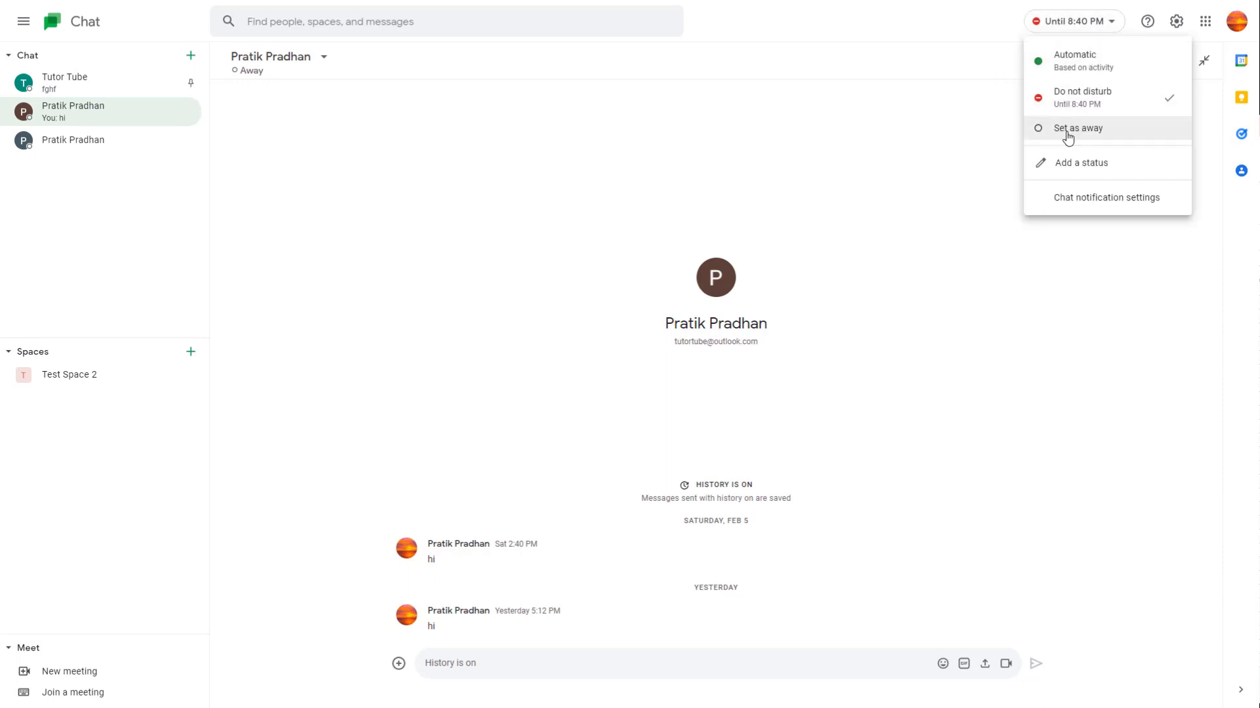
pyautogui.click(1076, 129)
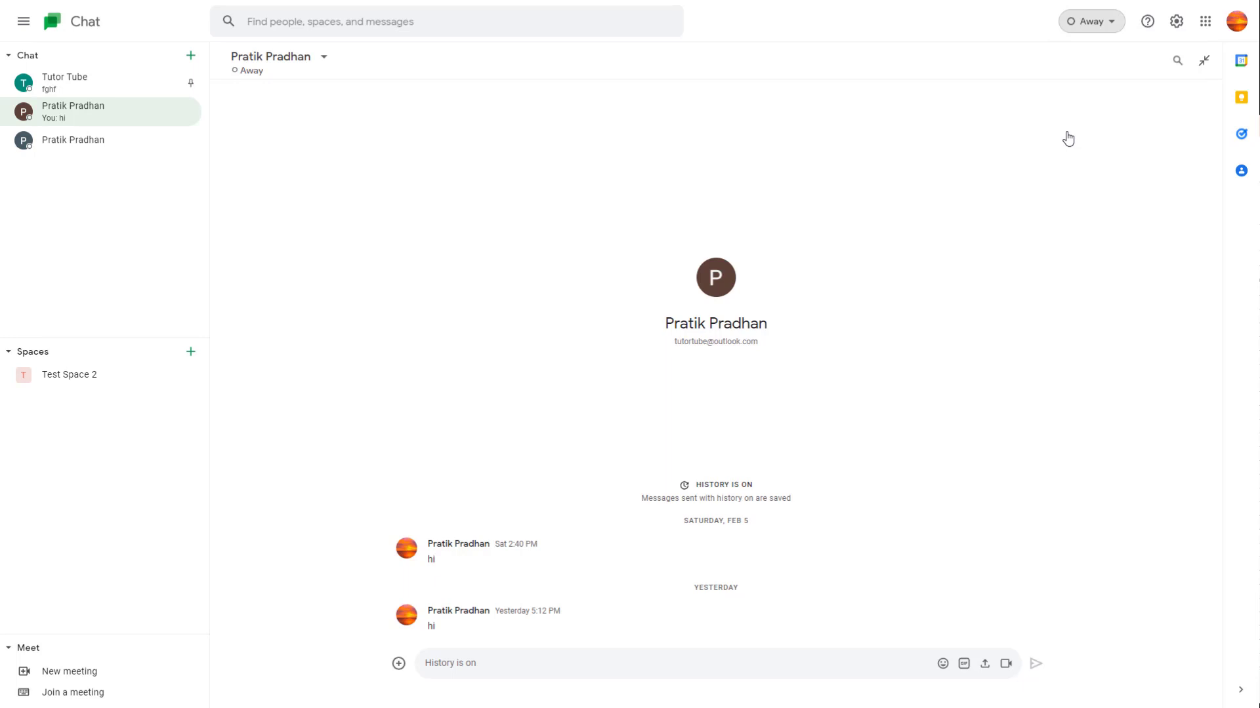
pyautogui.click(1090, 21)
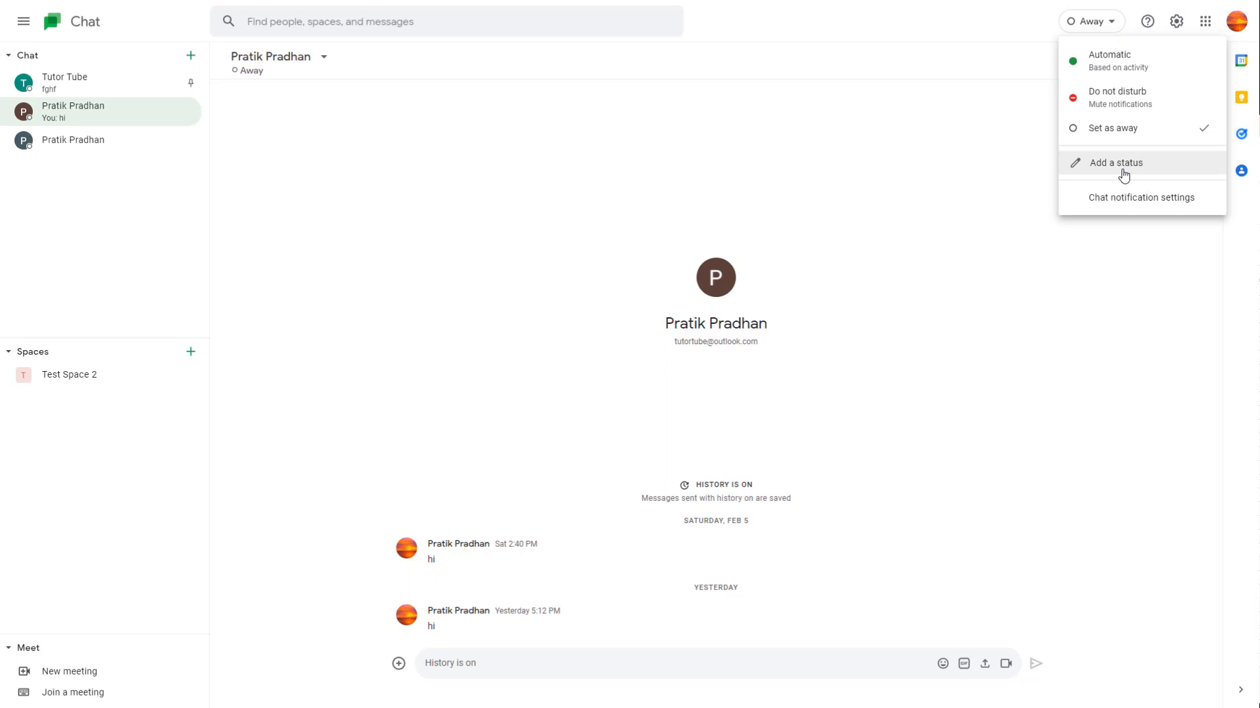
# Add the preset custom status 'Be right back', clearing after 30 minutes
pyautogui.click(1123, 176)
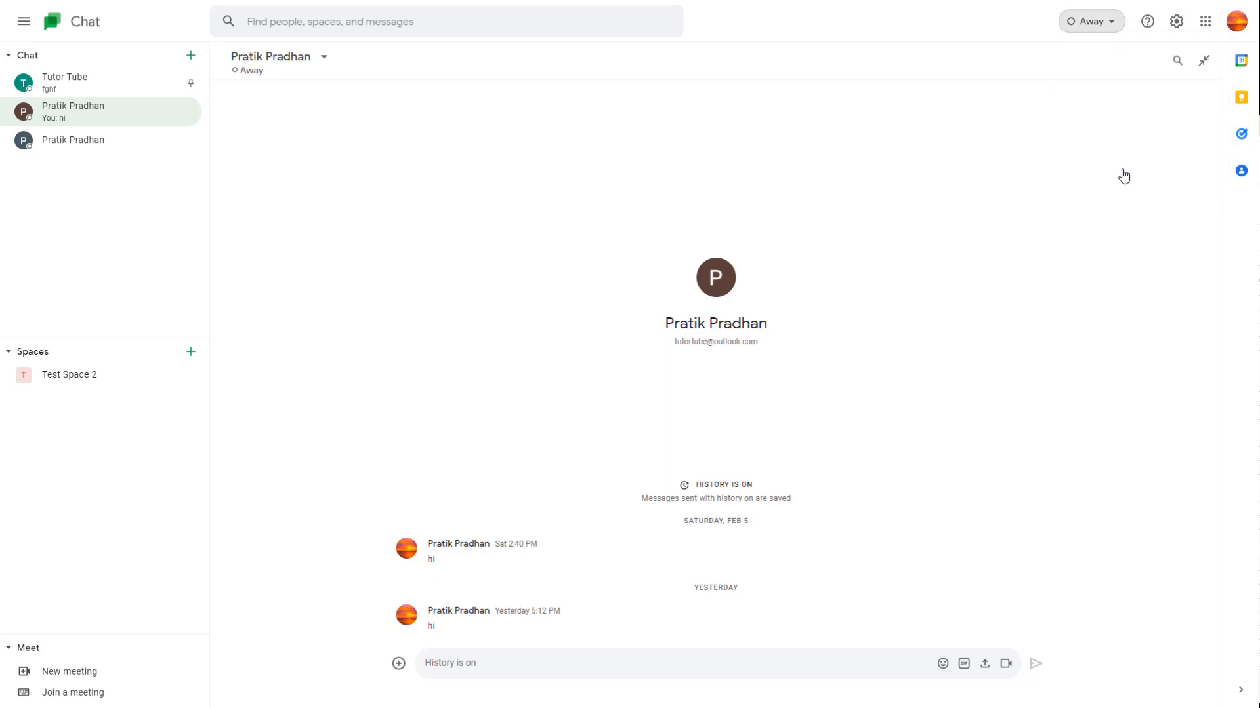
pyautogui.click(1091, 21)
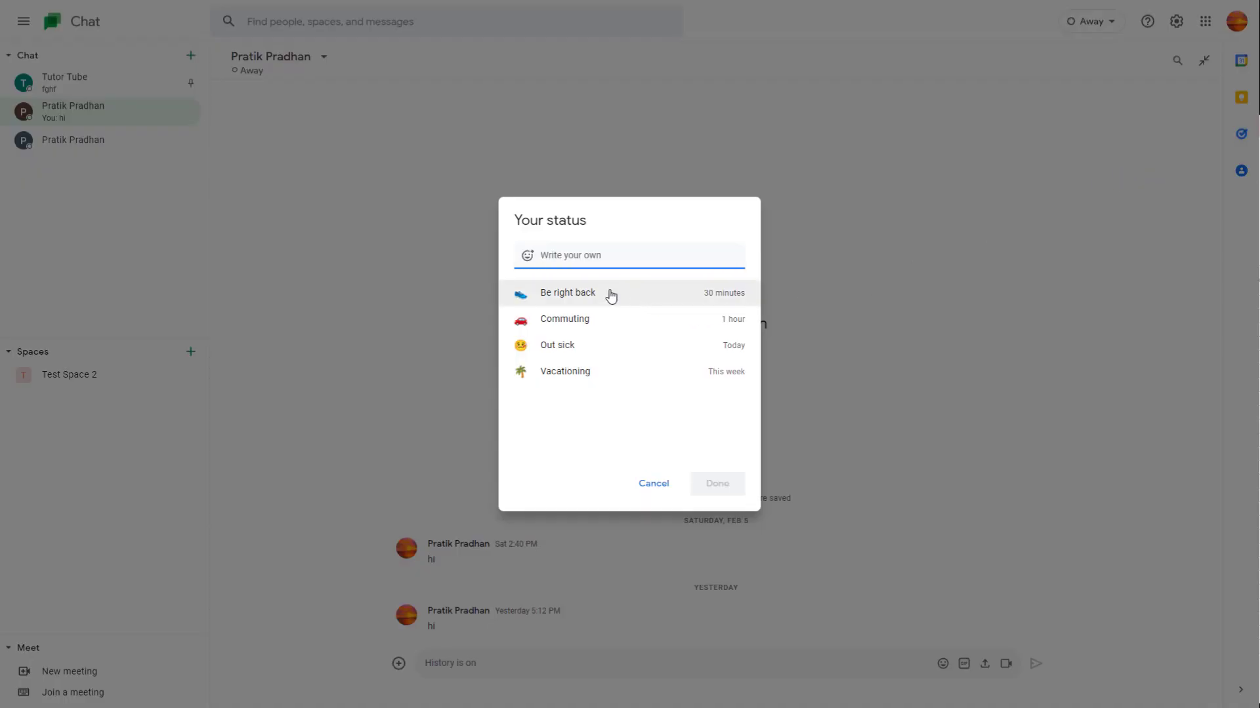
pyautogui.moveTo(574, 350)
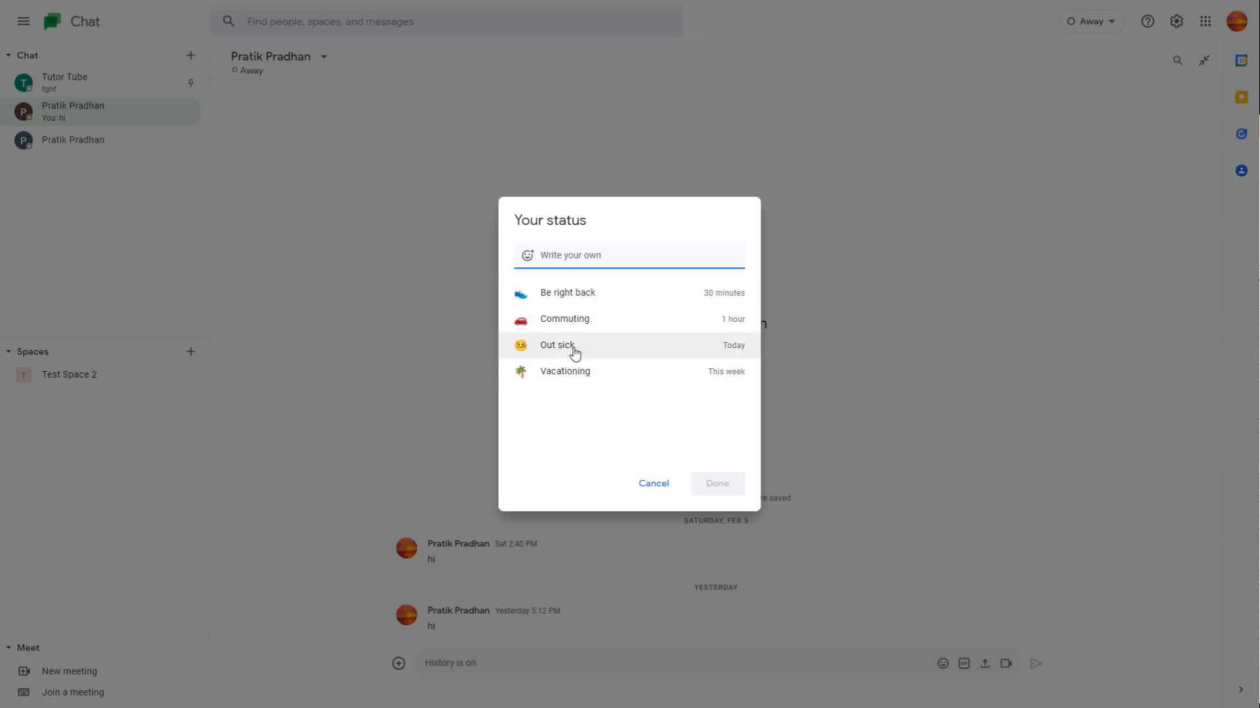
pyautogui.moveTo(585, 299)
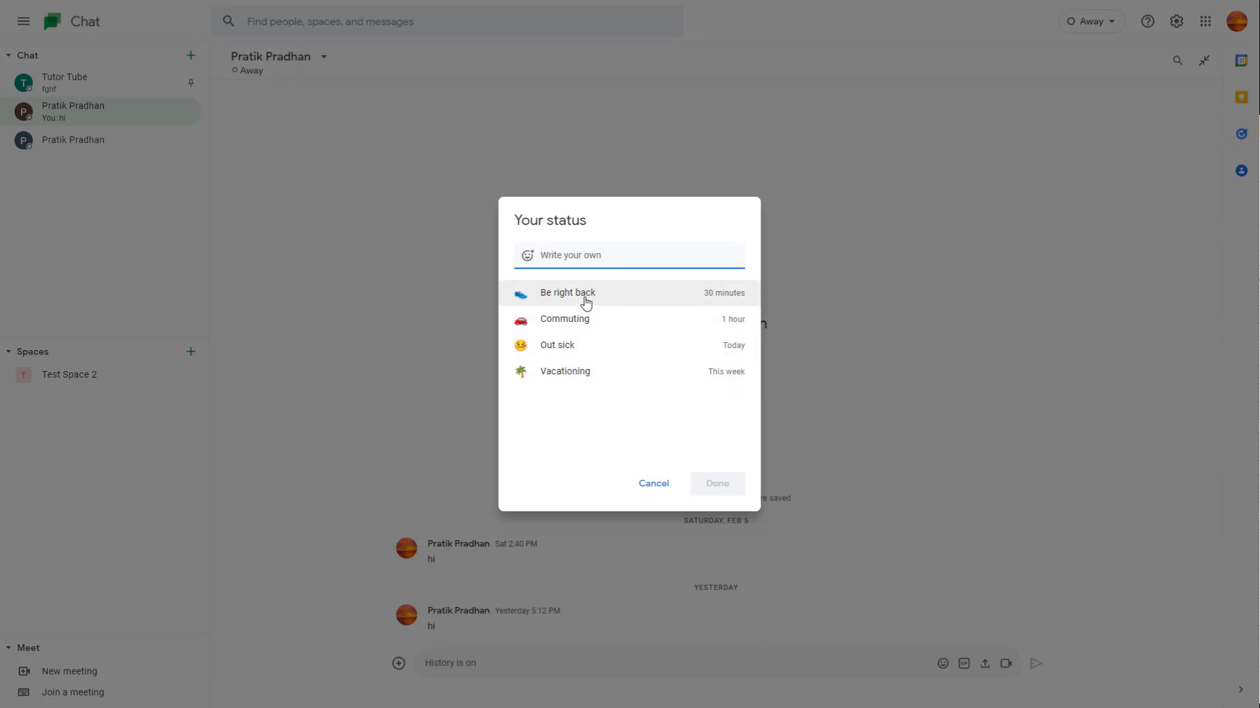
pyautogui.click(586, 292)
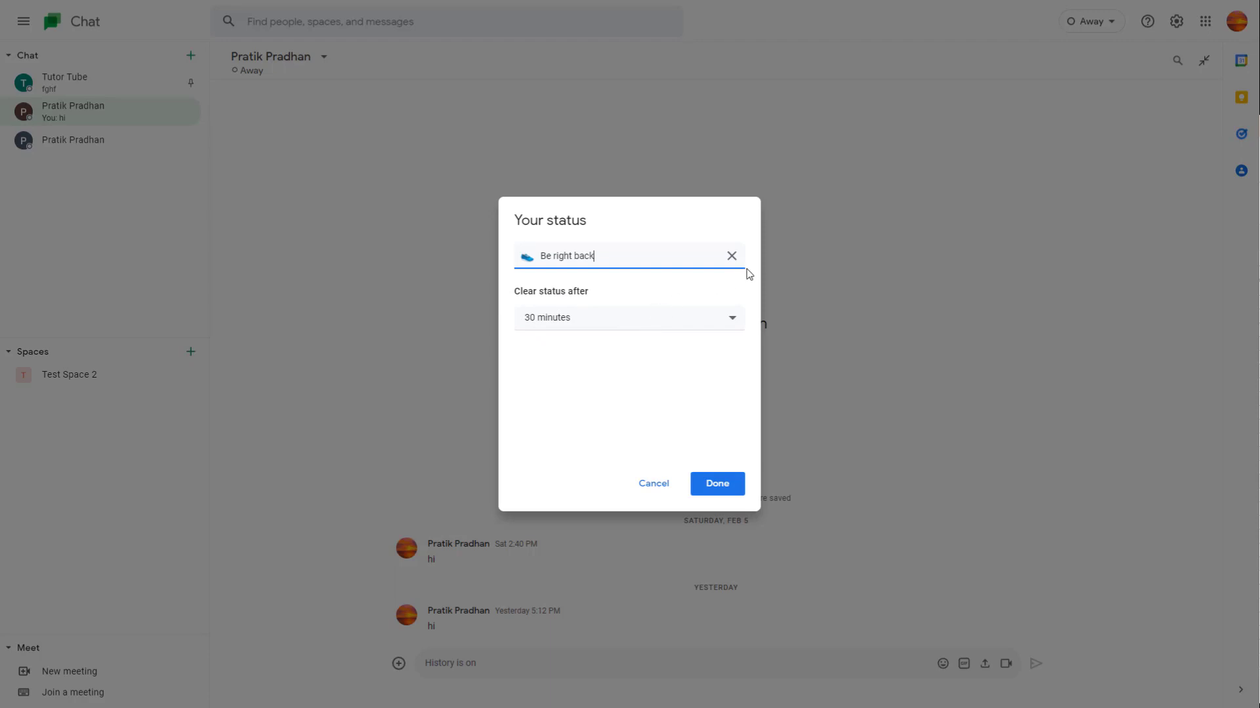
pyautogui.click(716, 483)
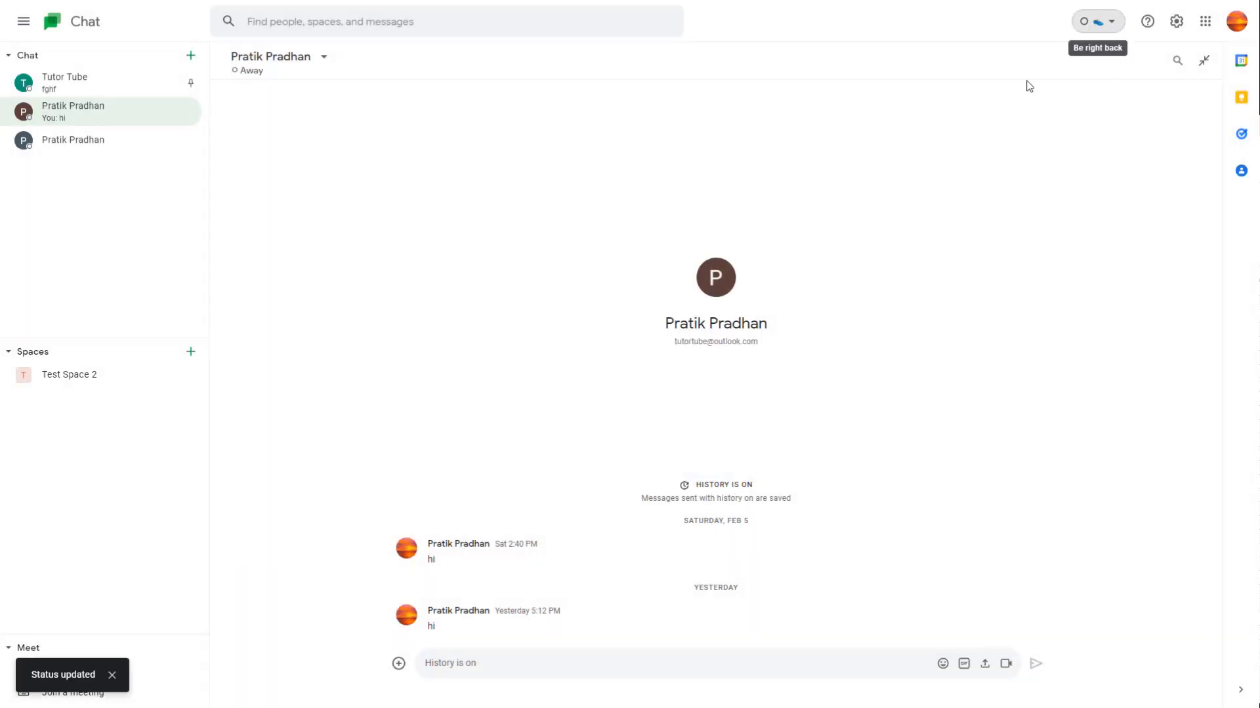
pyautogui.moveTo(110, 97)
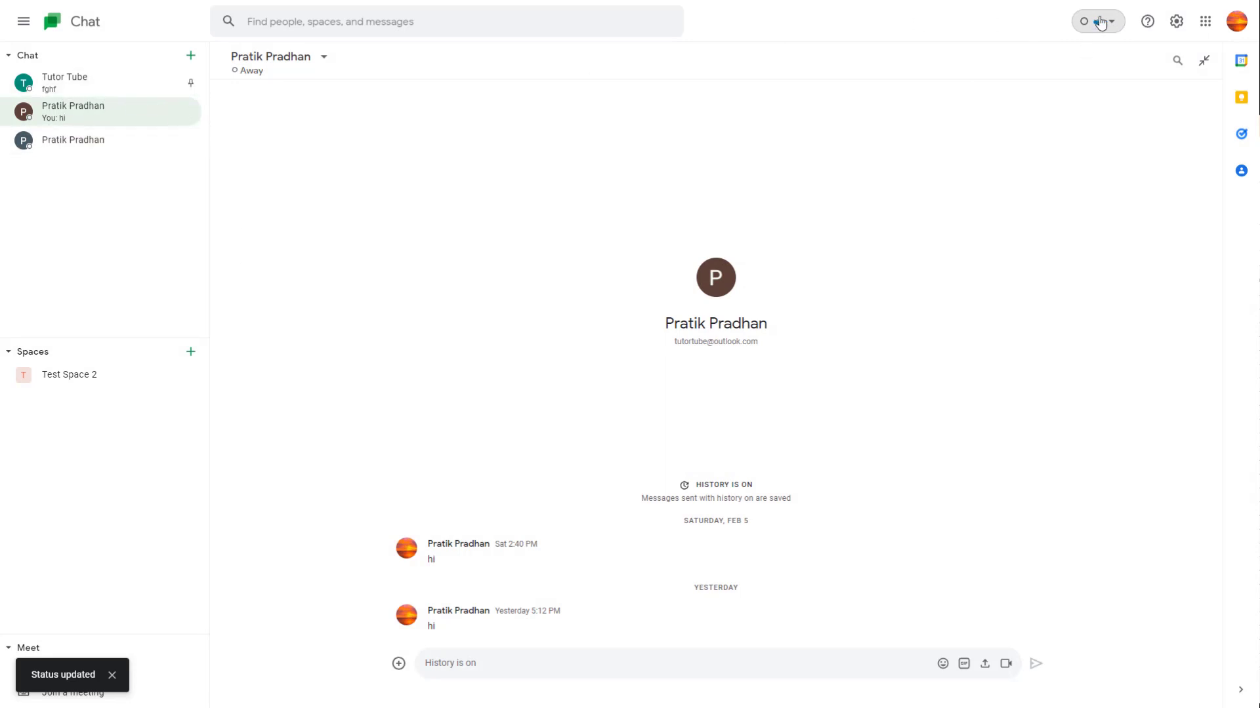
# Replace the custom status text with 'I am busy in meeting', still clearing at 8:41 PM
pyautogui.click(1114, 21)
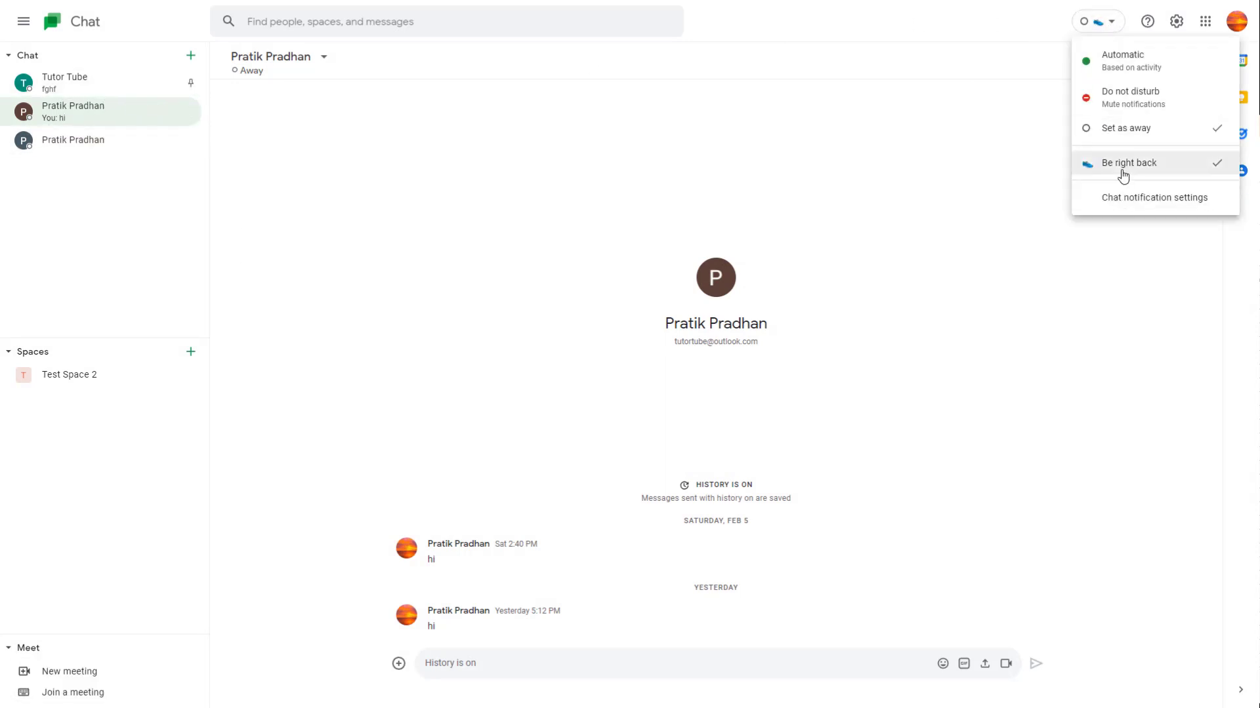
pyautogui.click(1131, 163)
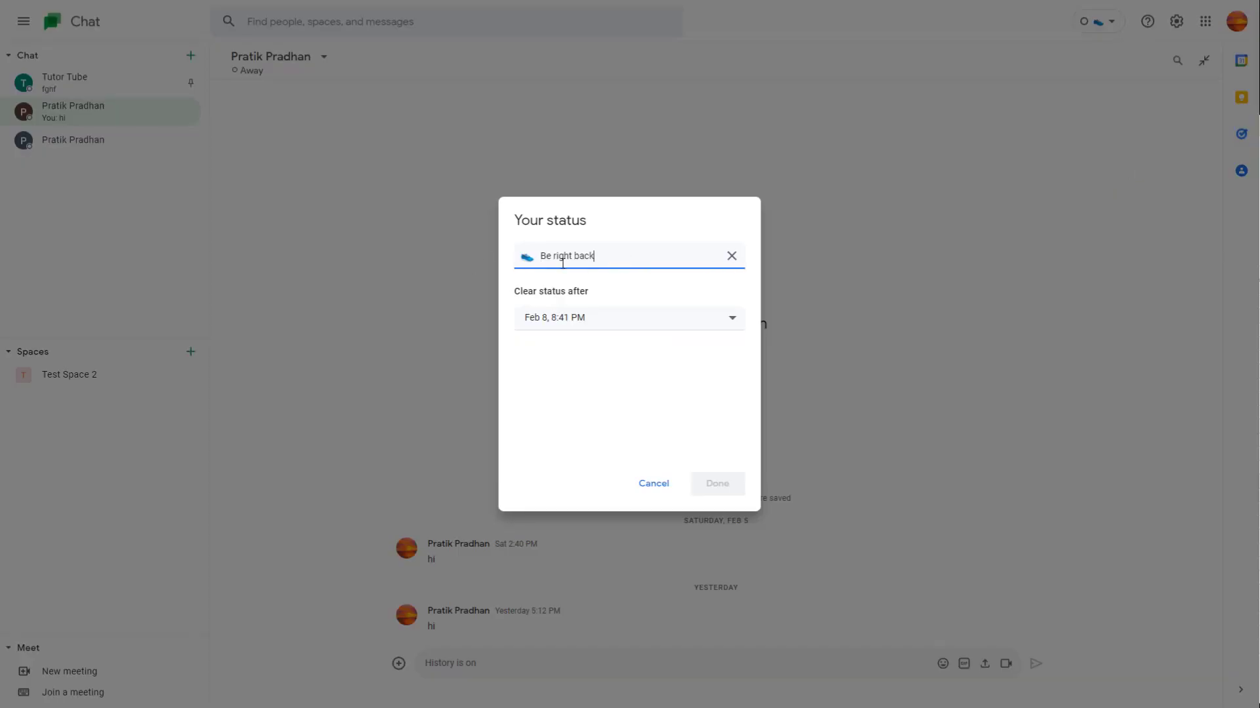
pyautogui.doubleClick(567, 256)
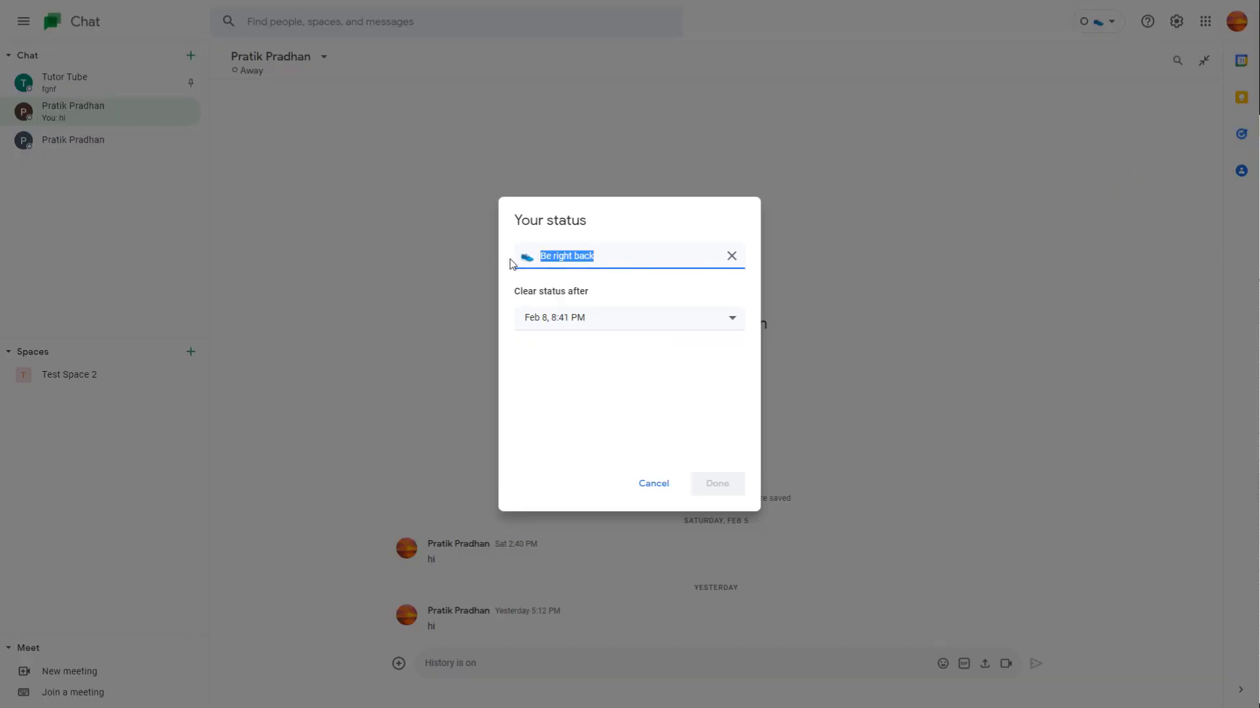
pyautogui.write('I am busy in m')
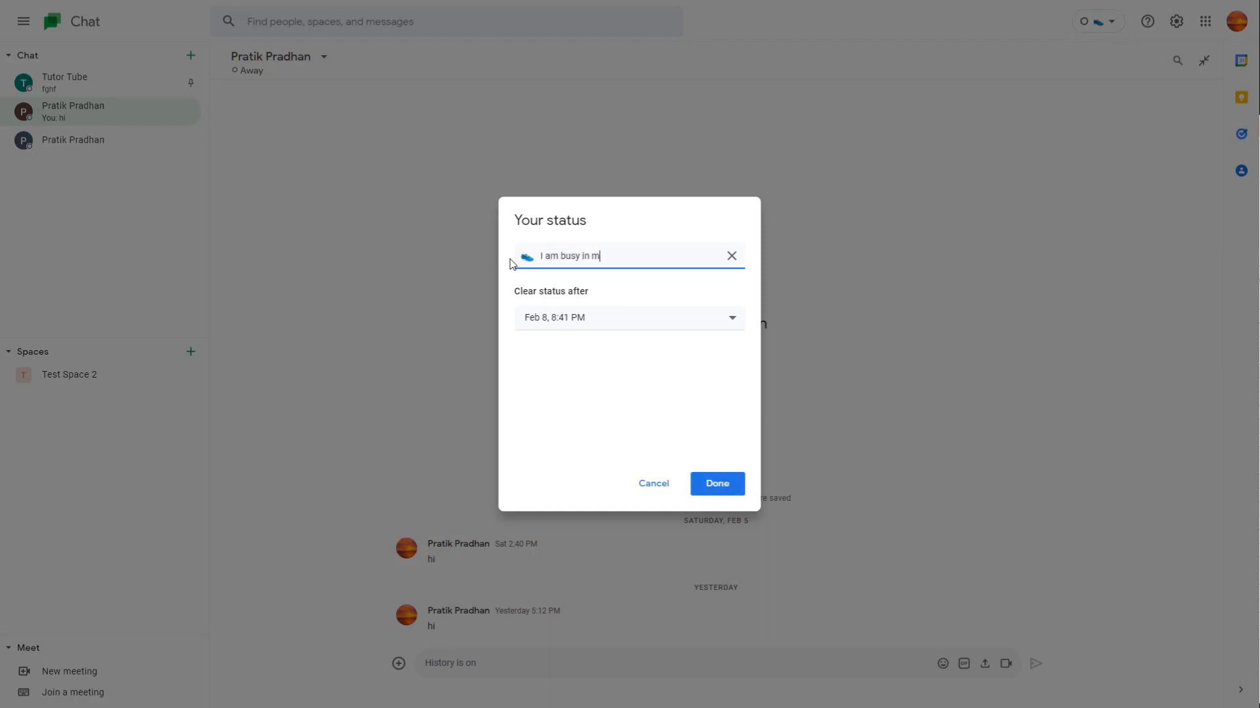
pyautogui.write('eeting')
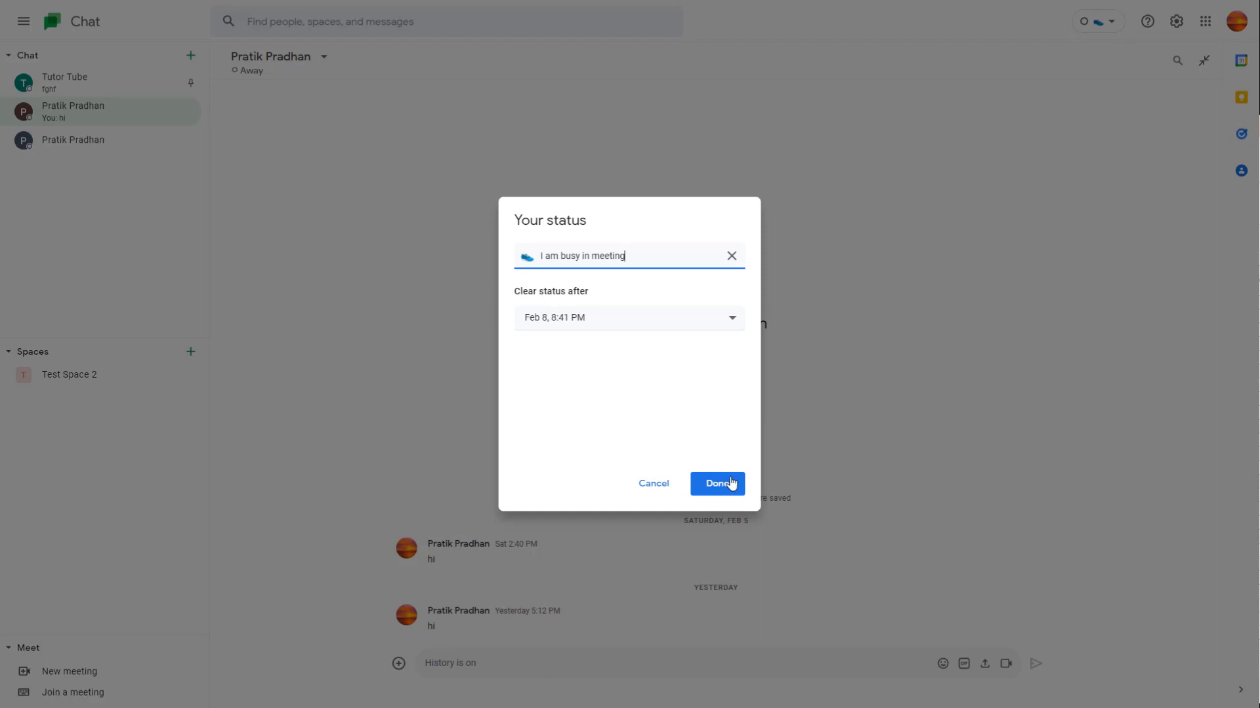
pyautogui.click(717, 483)
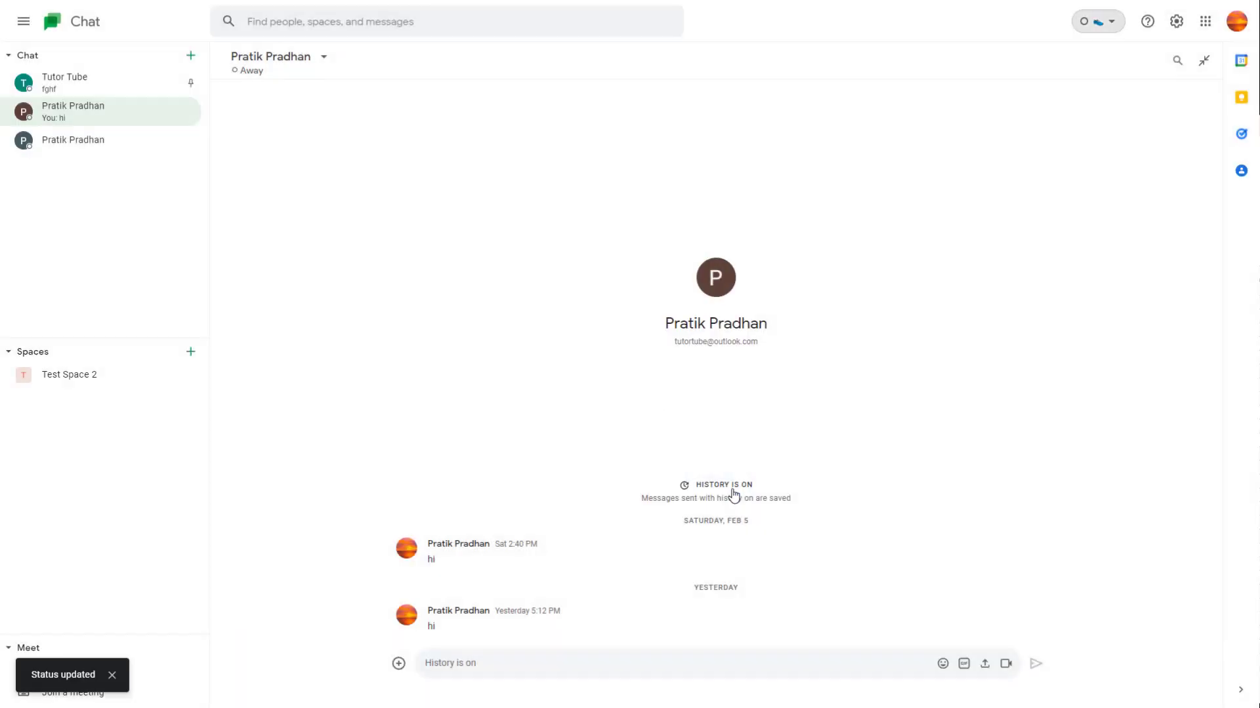
pyautogui.moveTo(283, 97)
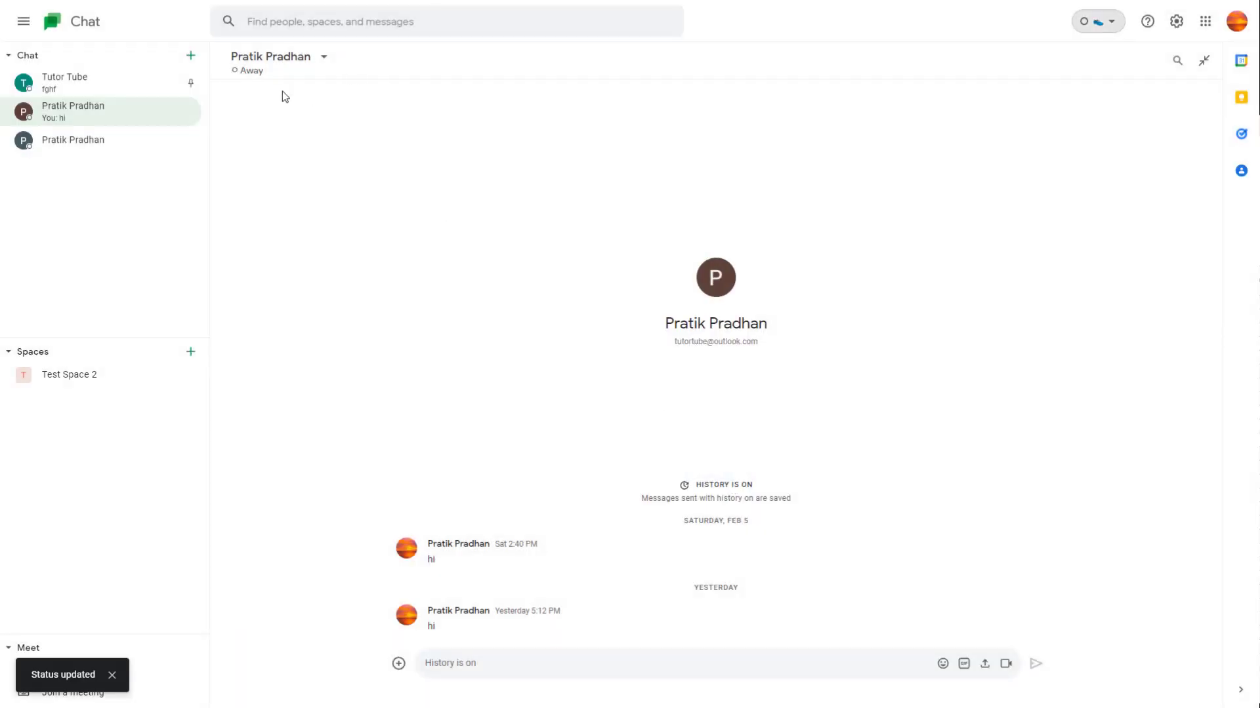
pyautogui.moveTo(704, 386)
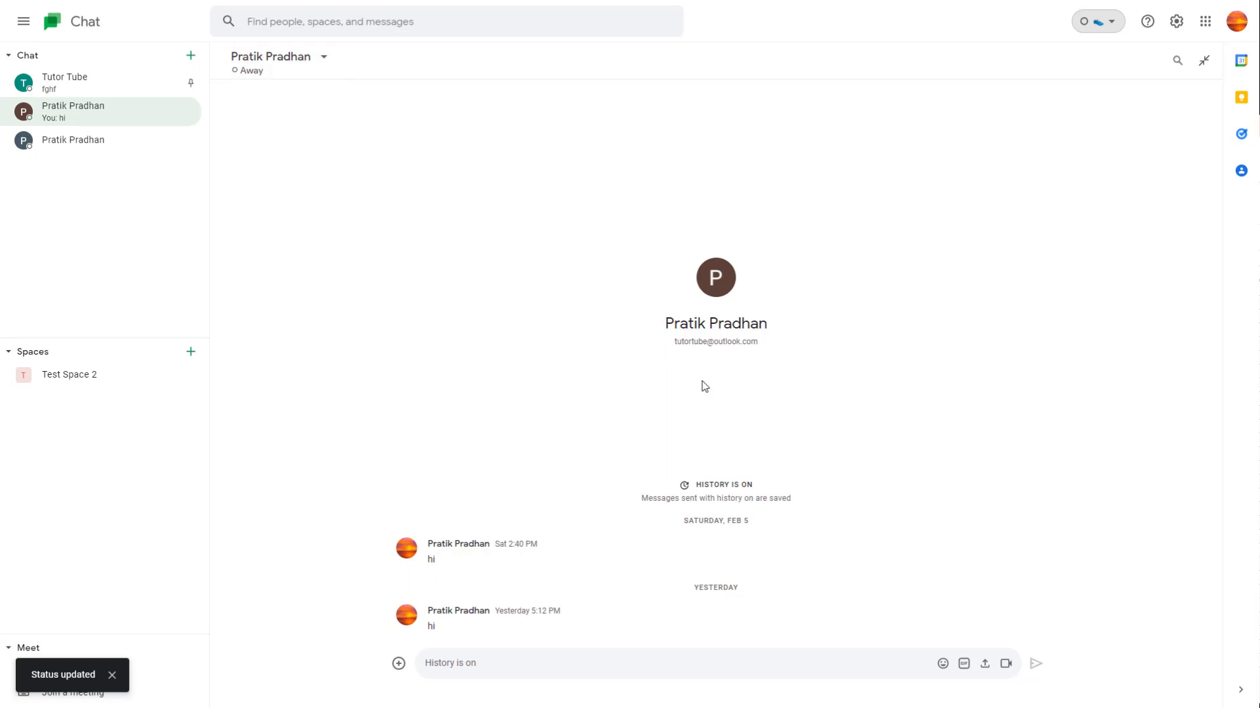